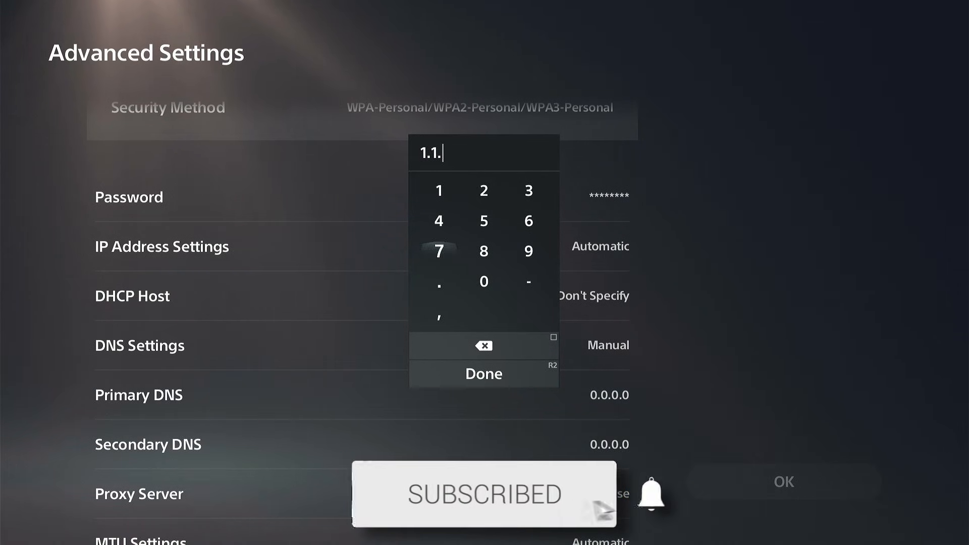
Exit the manual DNS entry preview and return to the Home screen.
{"action": "left_click", "coordinate": [438, 282]}
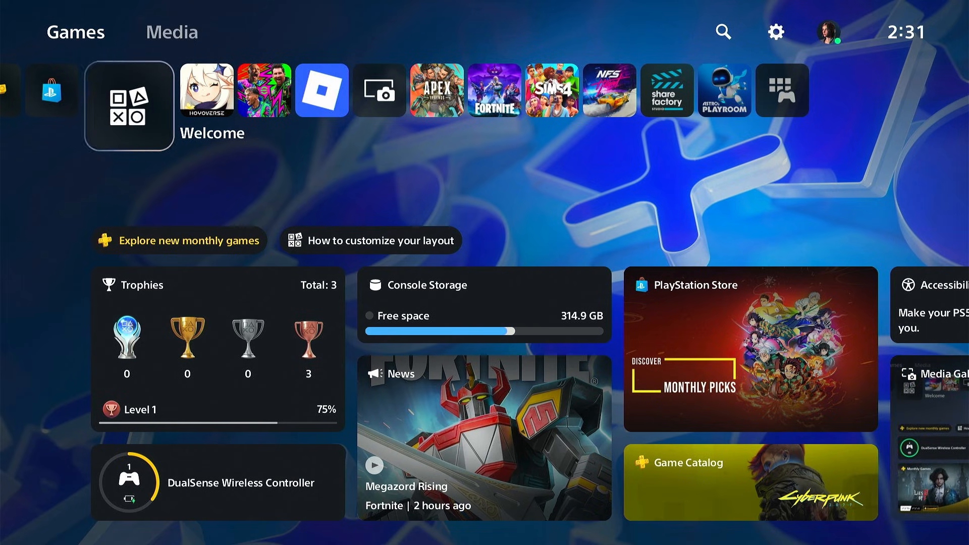
Bring up quick controls, peek at power options, and dismiss them.
{"action": "key", "text": "PS"}
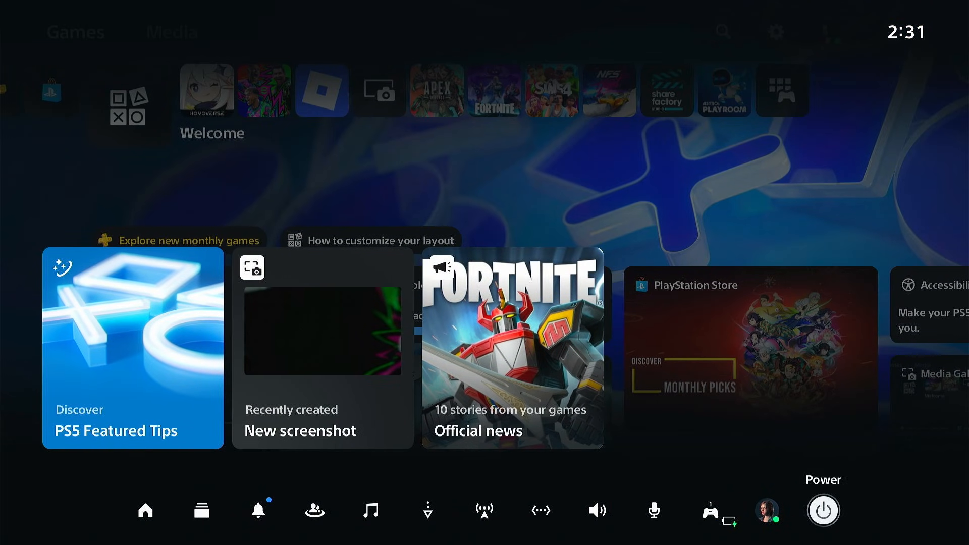
{"action": "left_click", "coordinate": [823, 510]}
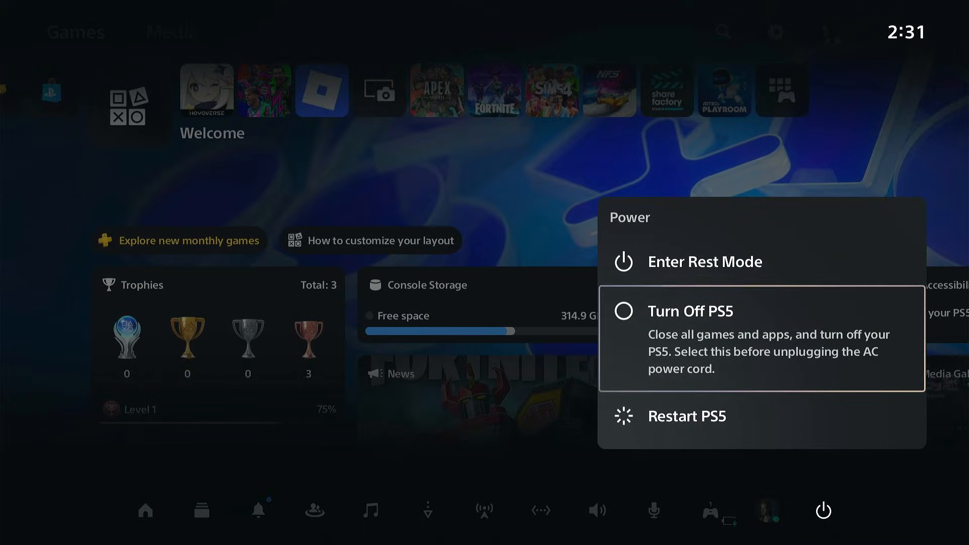
{"action": "left_click", "coordinate": [687, 416]}
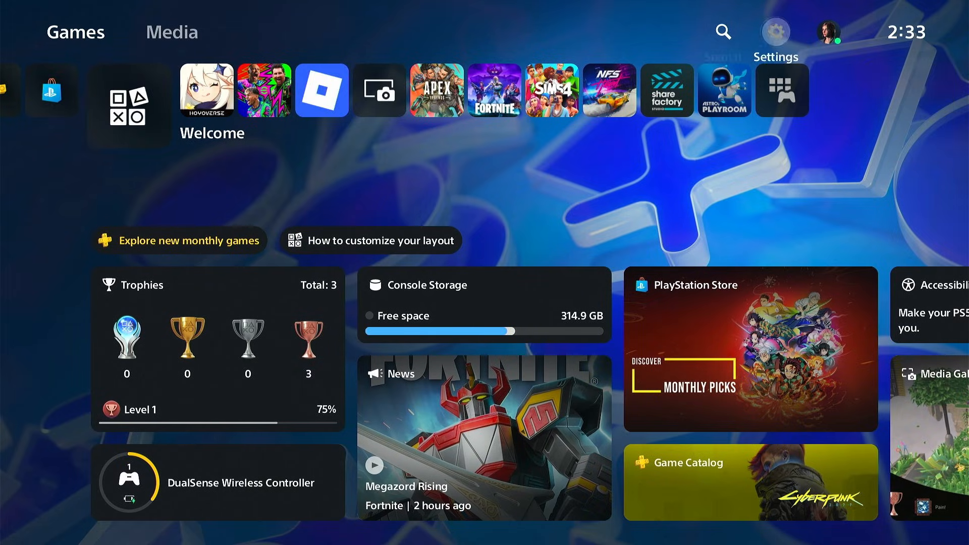
Go to Settings > Network > Set Up Internet Connection.
{"action": "left_click", "coordinate": [774, 31]}
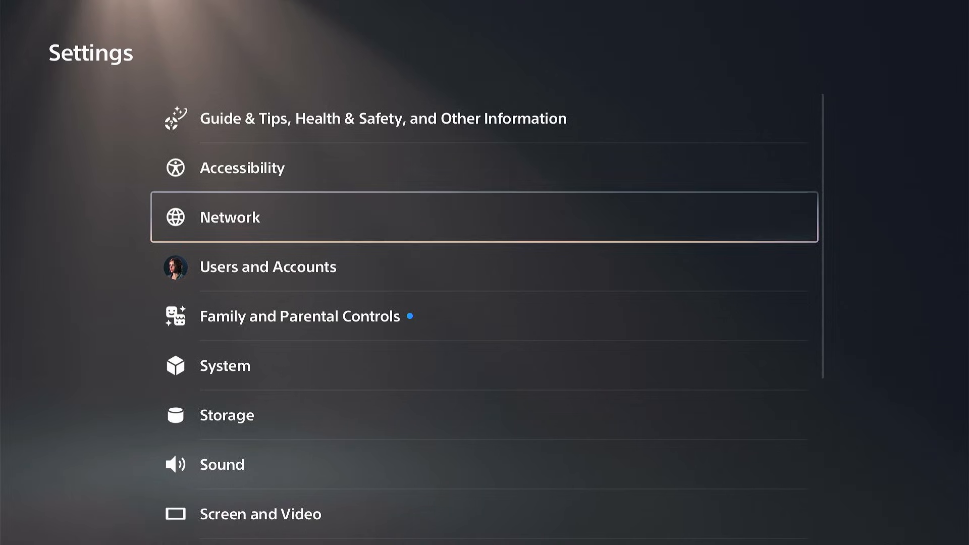
{"action": "left_click", "coordinate": [229, 217]}
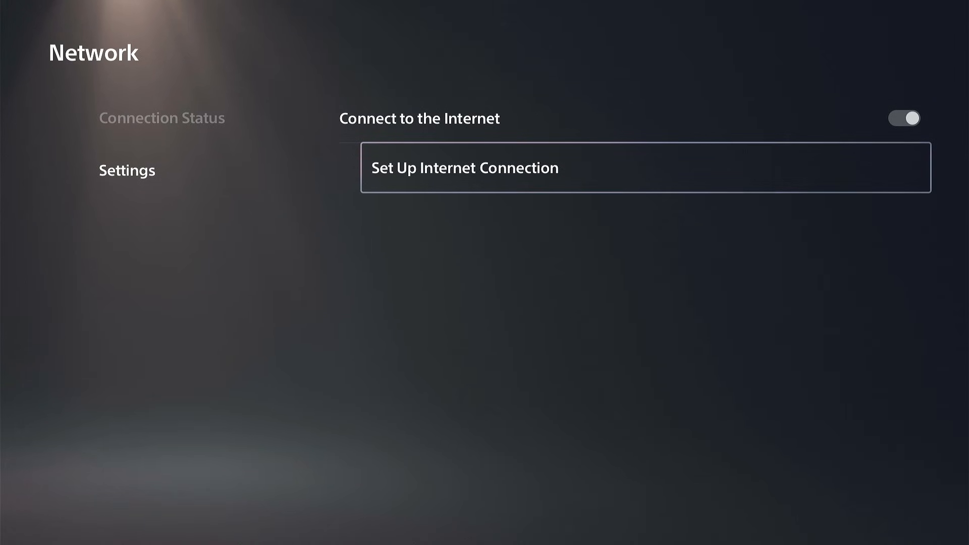
{"action": "left_click", "coordinate": [646, 167]}
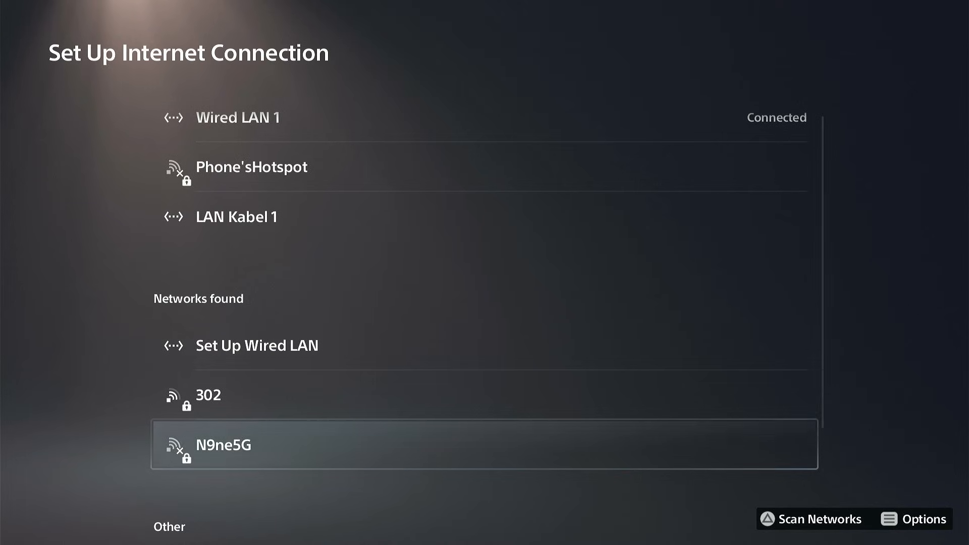
Open the N9ne5G network's options menu and pick Advanced Settings.
{"action": "left_click", "coordinate": [229, 445]}
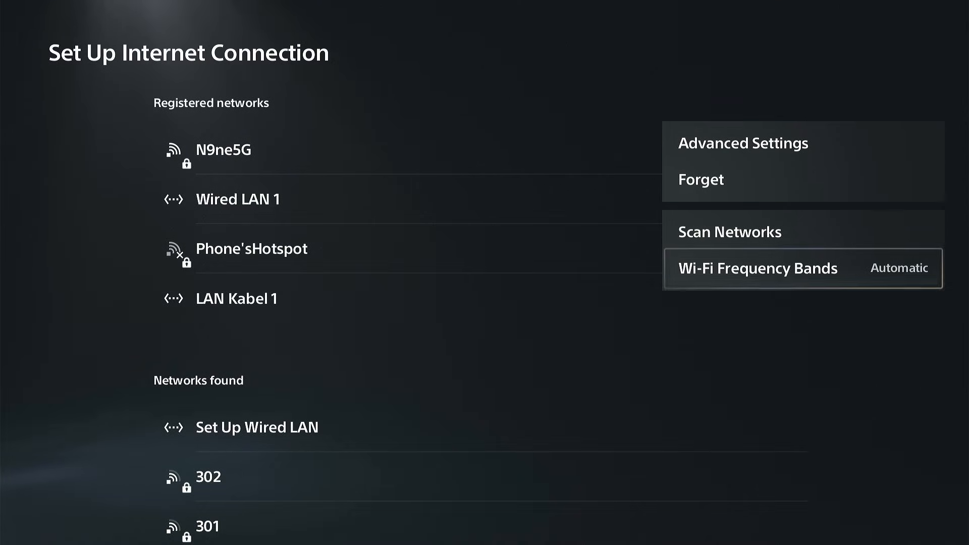
{"action": "left_click", "coordinate": [759, 268]}
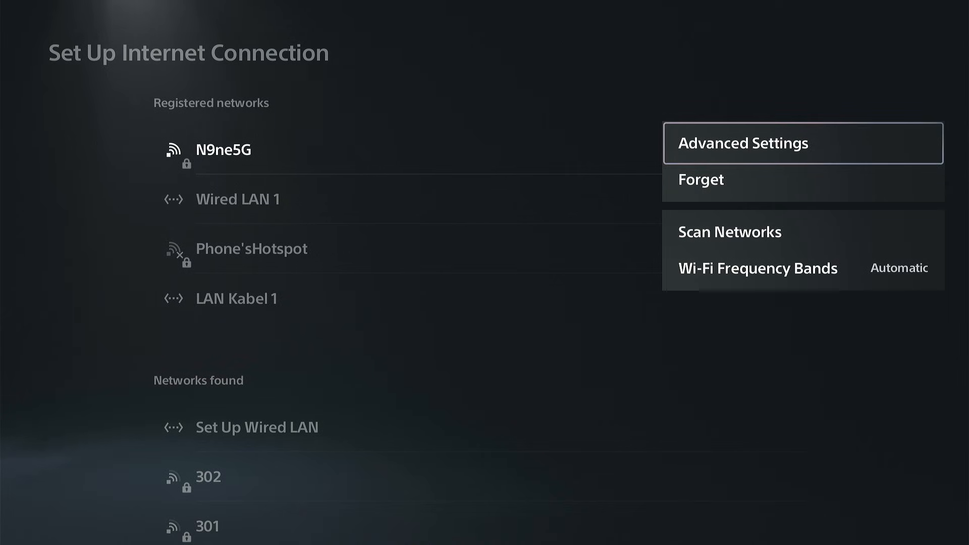
Set N9ne5G's DNS Settings to Manual and move to the Secondary DNS field.
{"action": "left_click", "coordinate": [743, 142]}
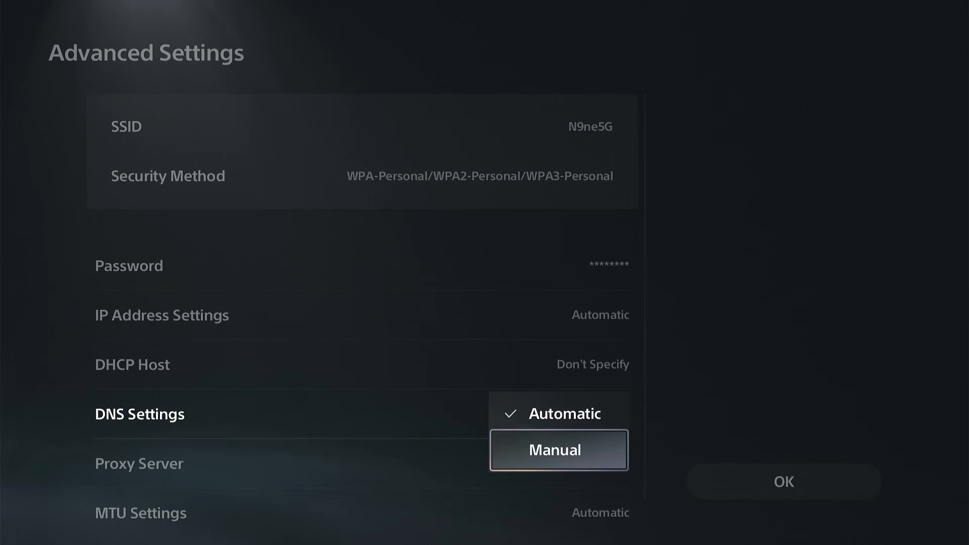
{"action": "left_click", "coordinate": [554, 449]}
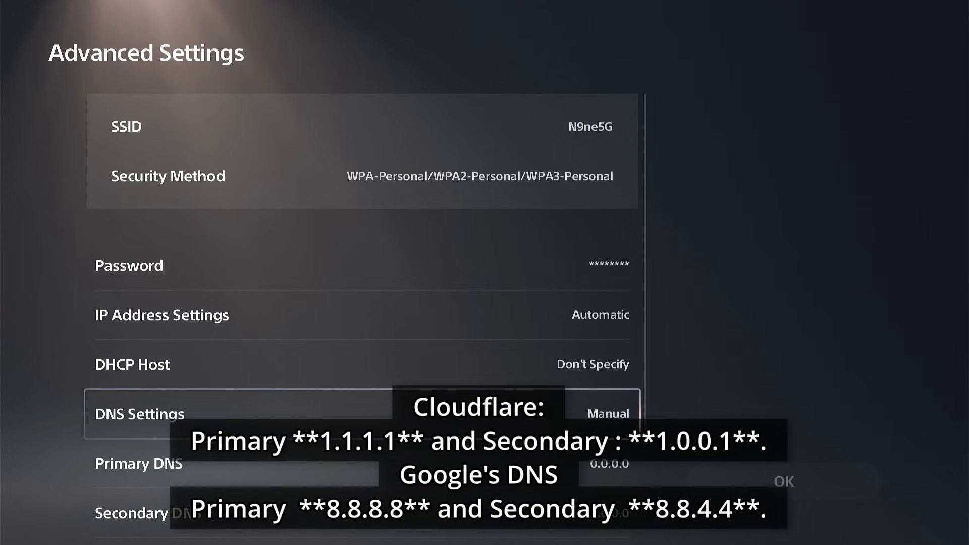
{"action": "scroll", "scroll_direction": "down", "scroll_amount": 3}
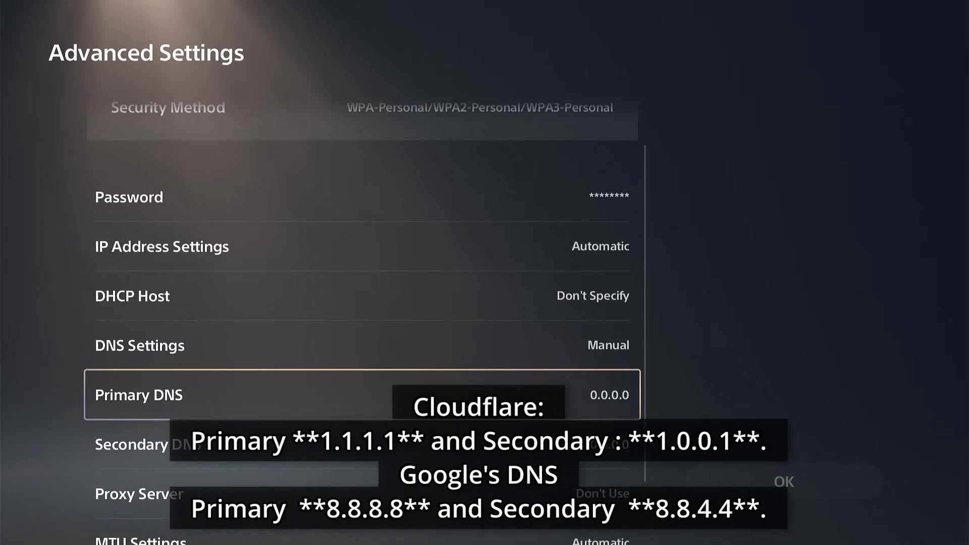
{"action": "key", "text": "Down"}
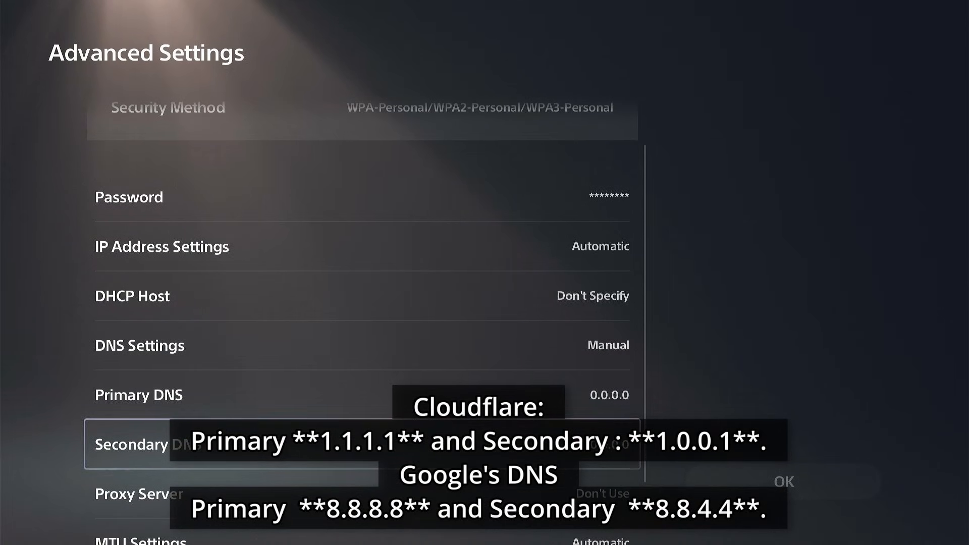